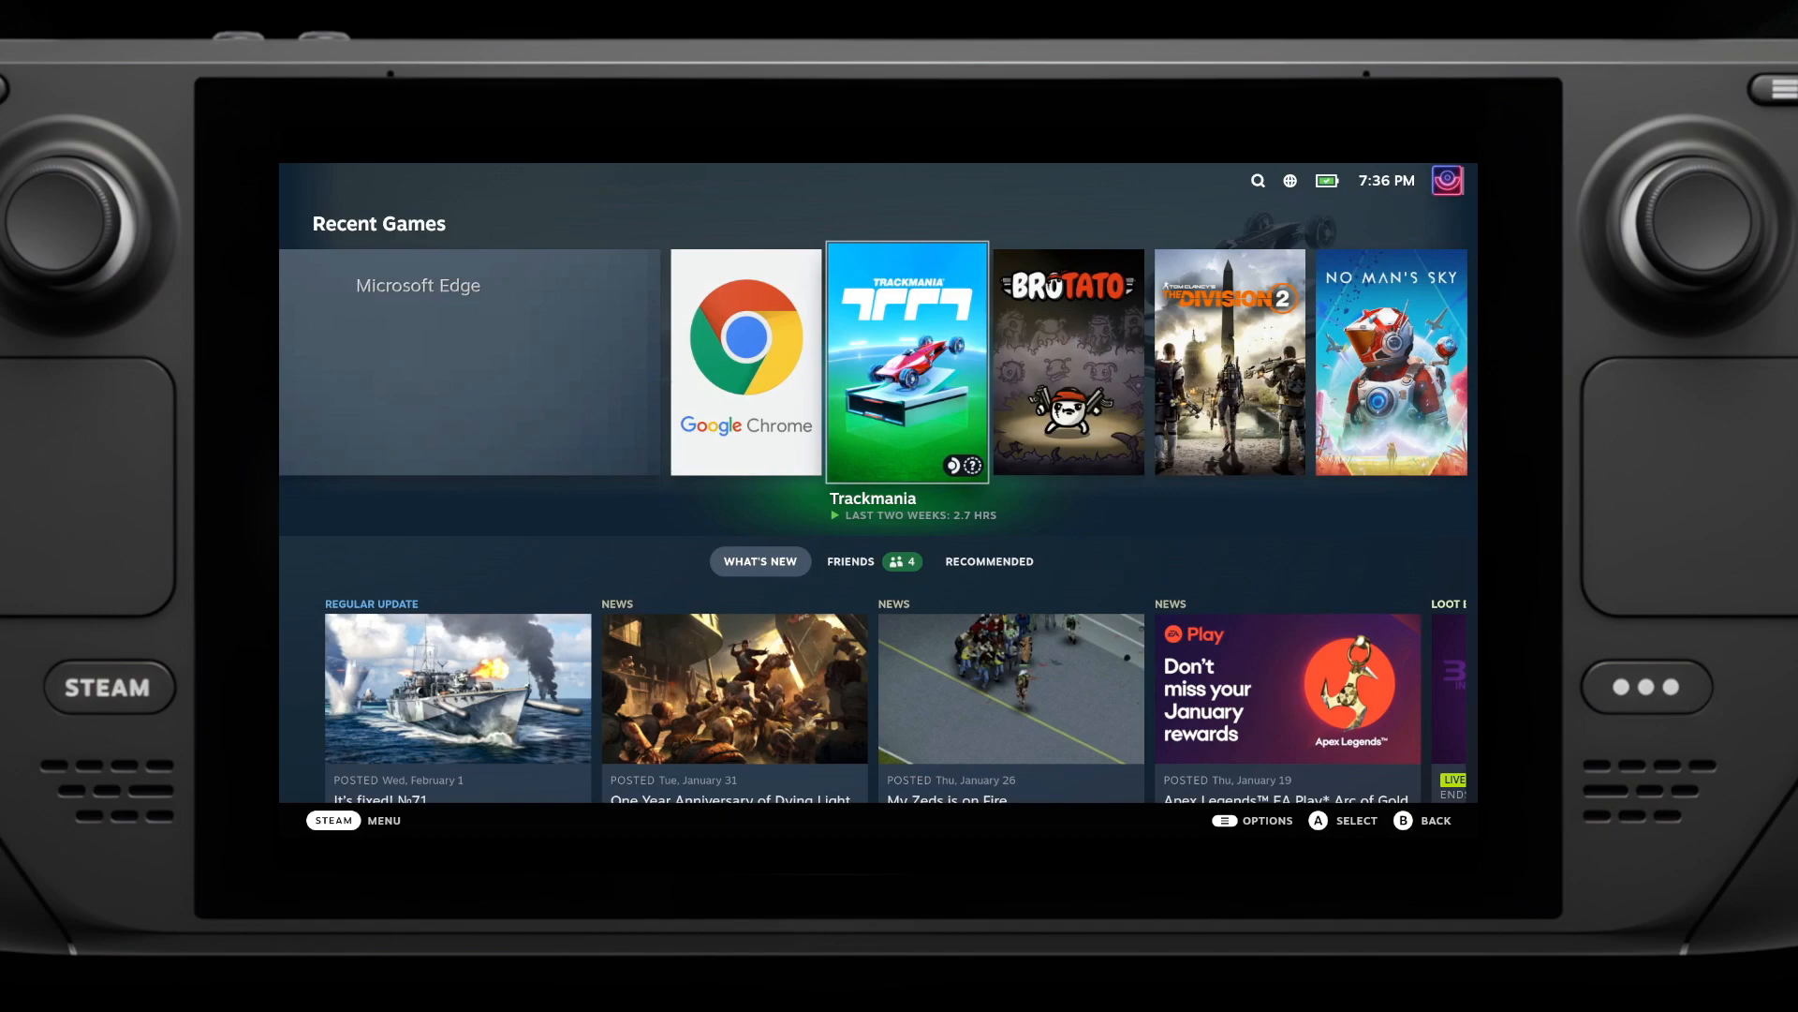
Step: Show the Downloads page with JellyCar Worlds and Proton 7.0 scheduled to update
click(109, 688)
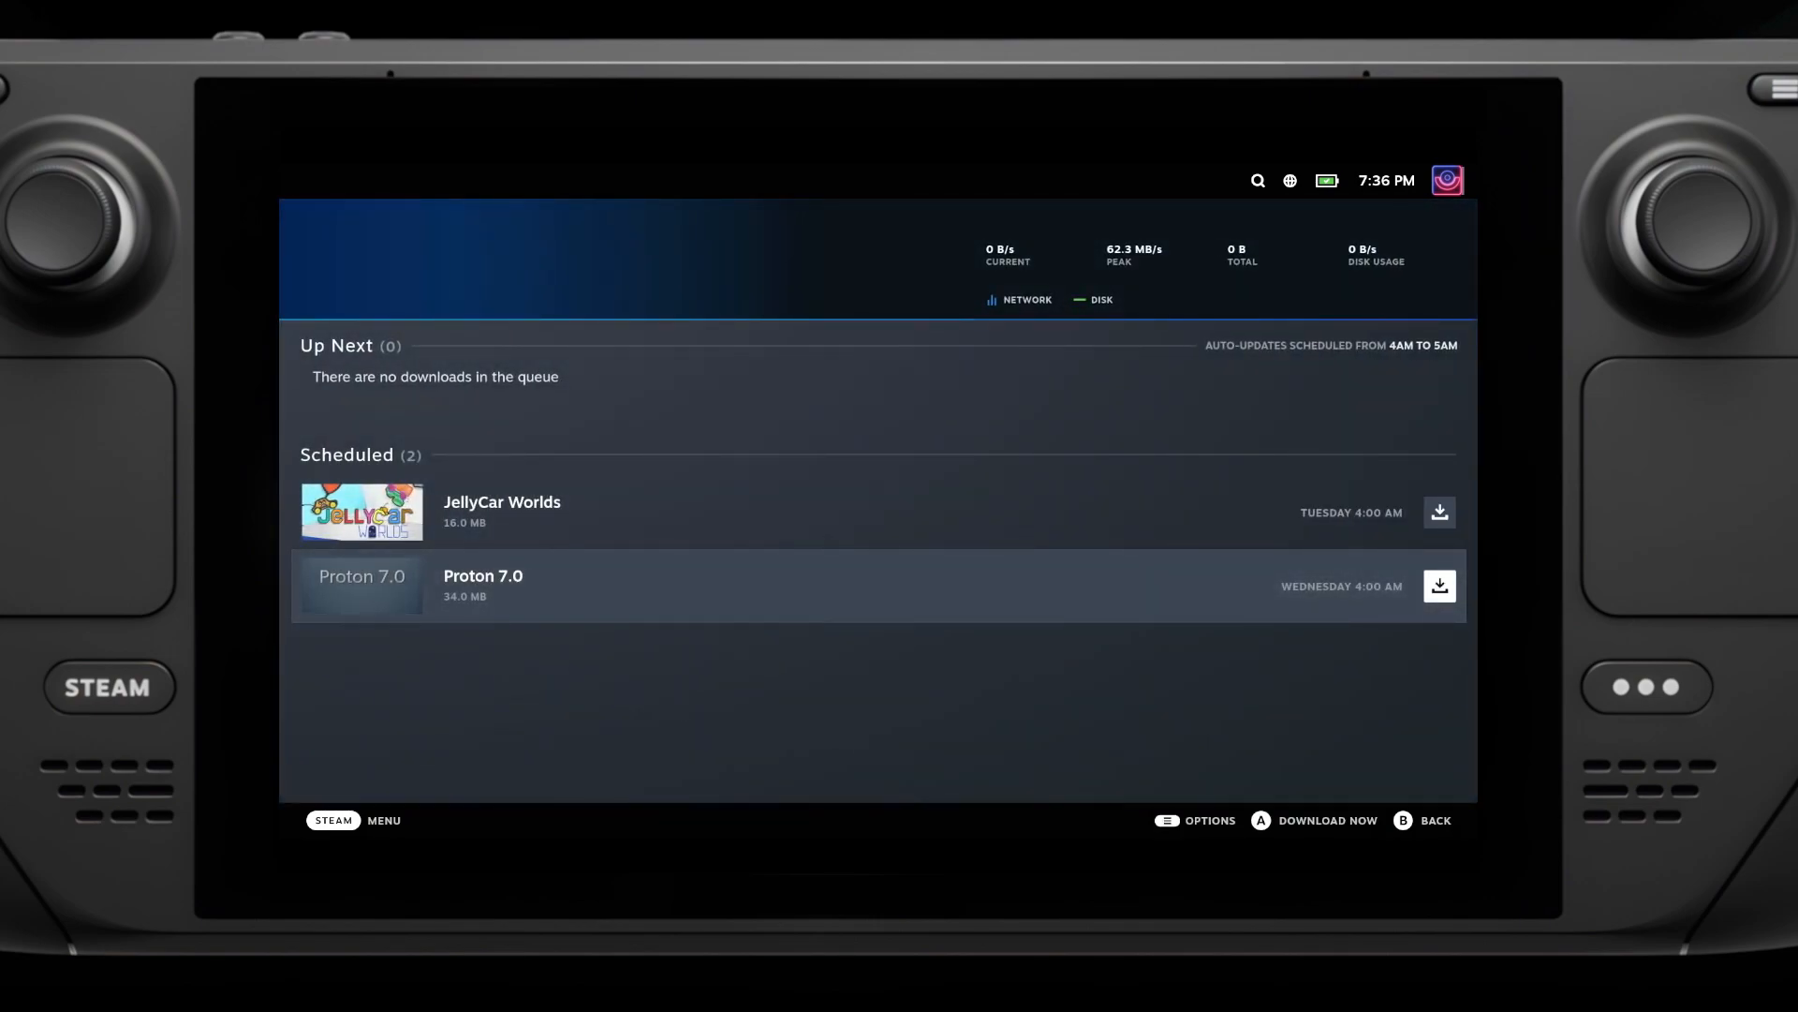
Step: Bring up Trackmania's game page from the Library
click(1439, 586)
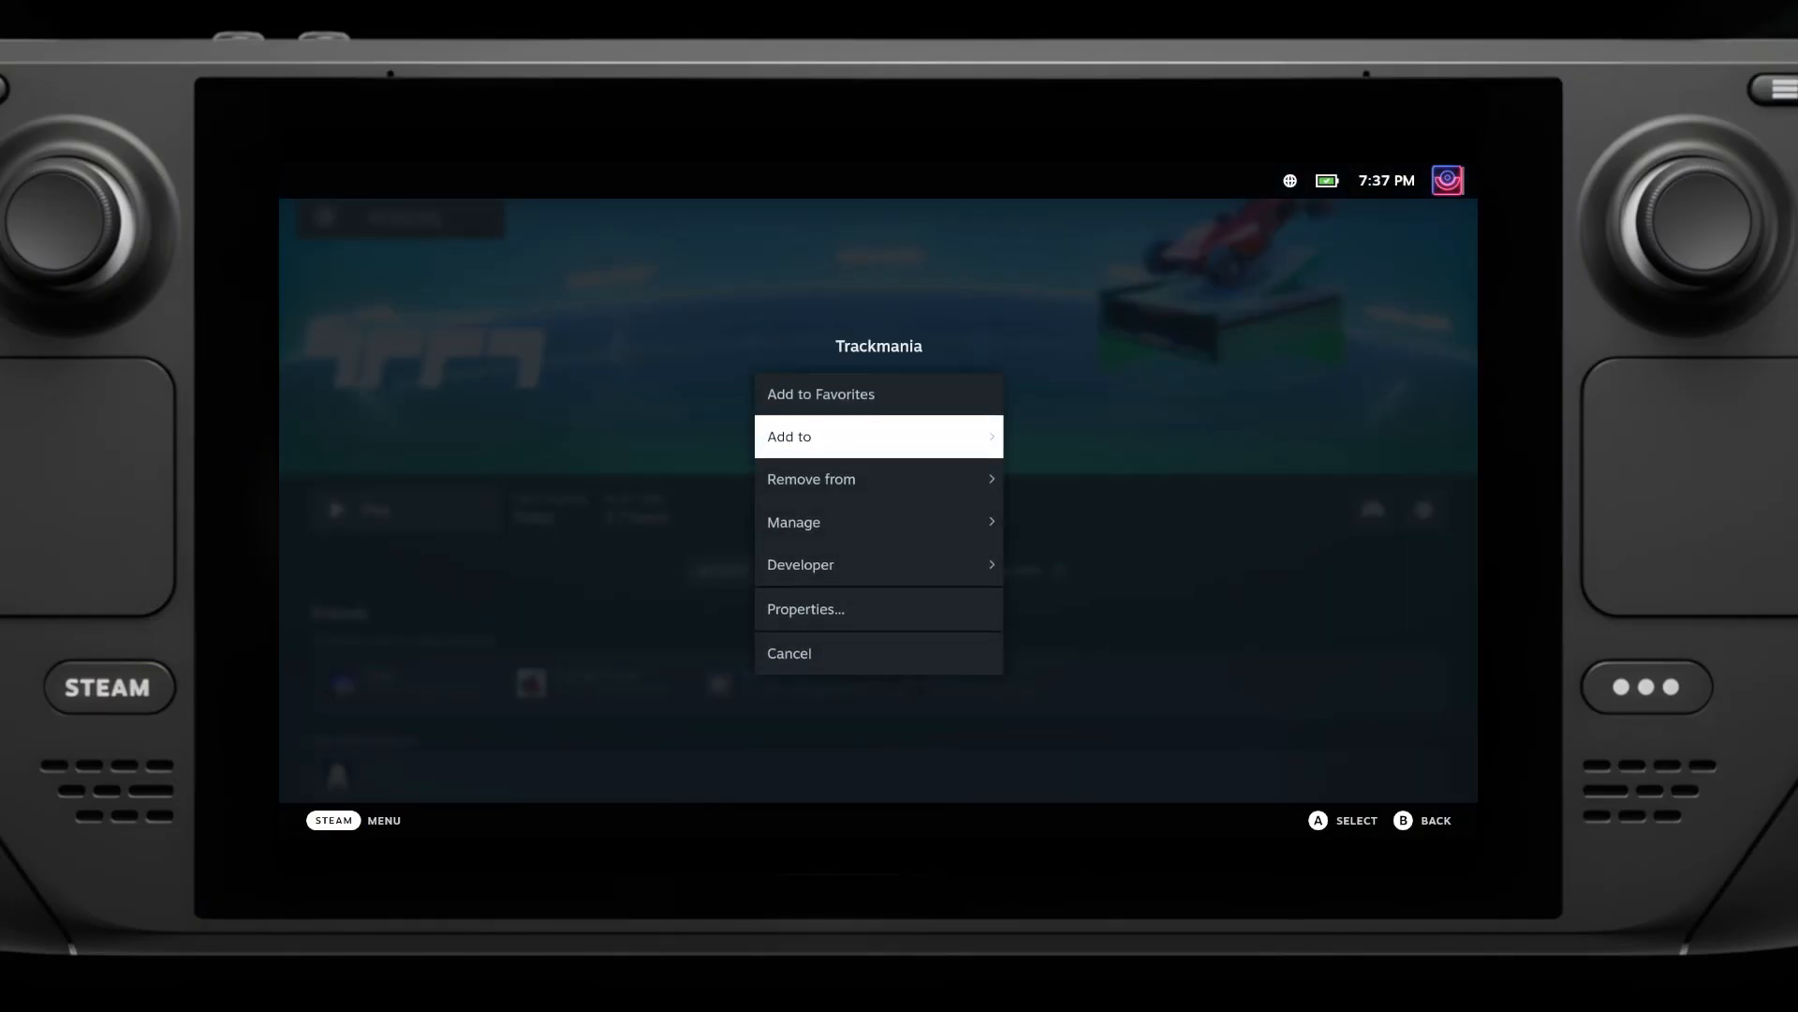
Step: Force Proton 7.0-6 in Trackmania's Compatibility properties and return to its Game Info tab
click(803, 607)
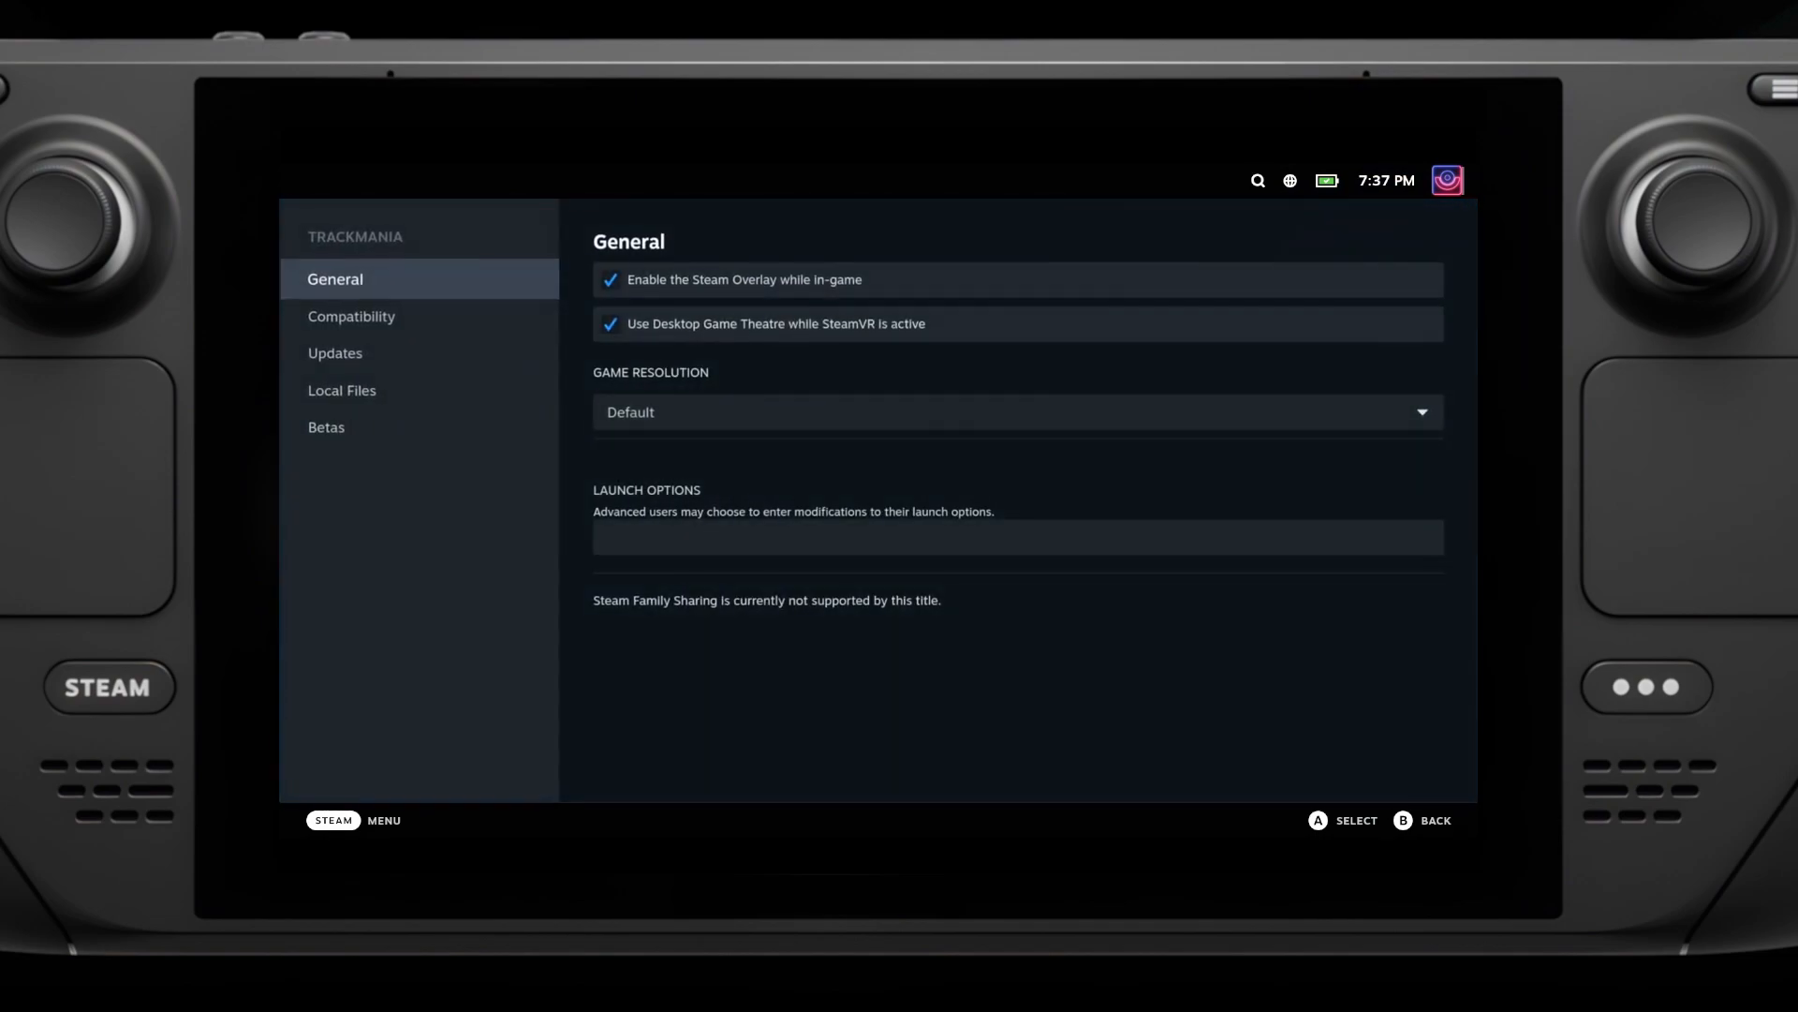
click(350, 315)
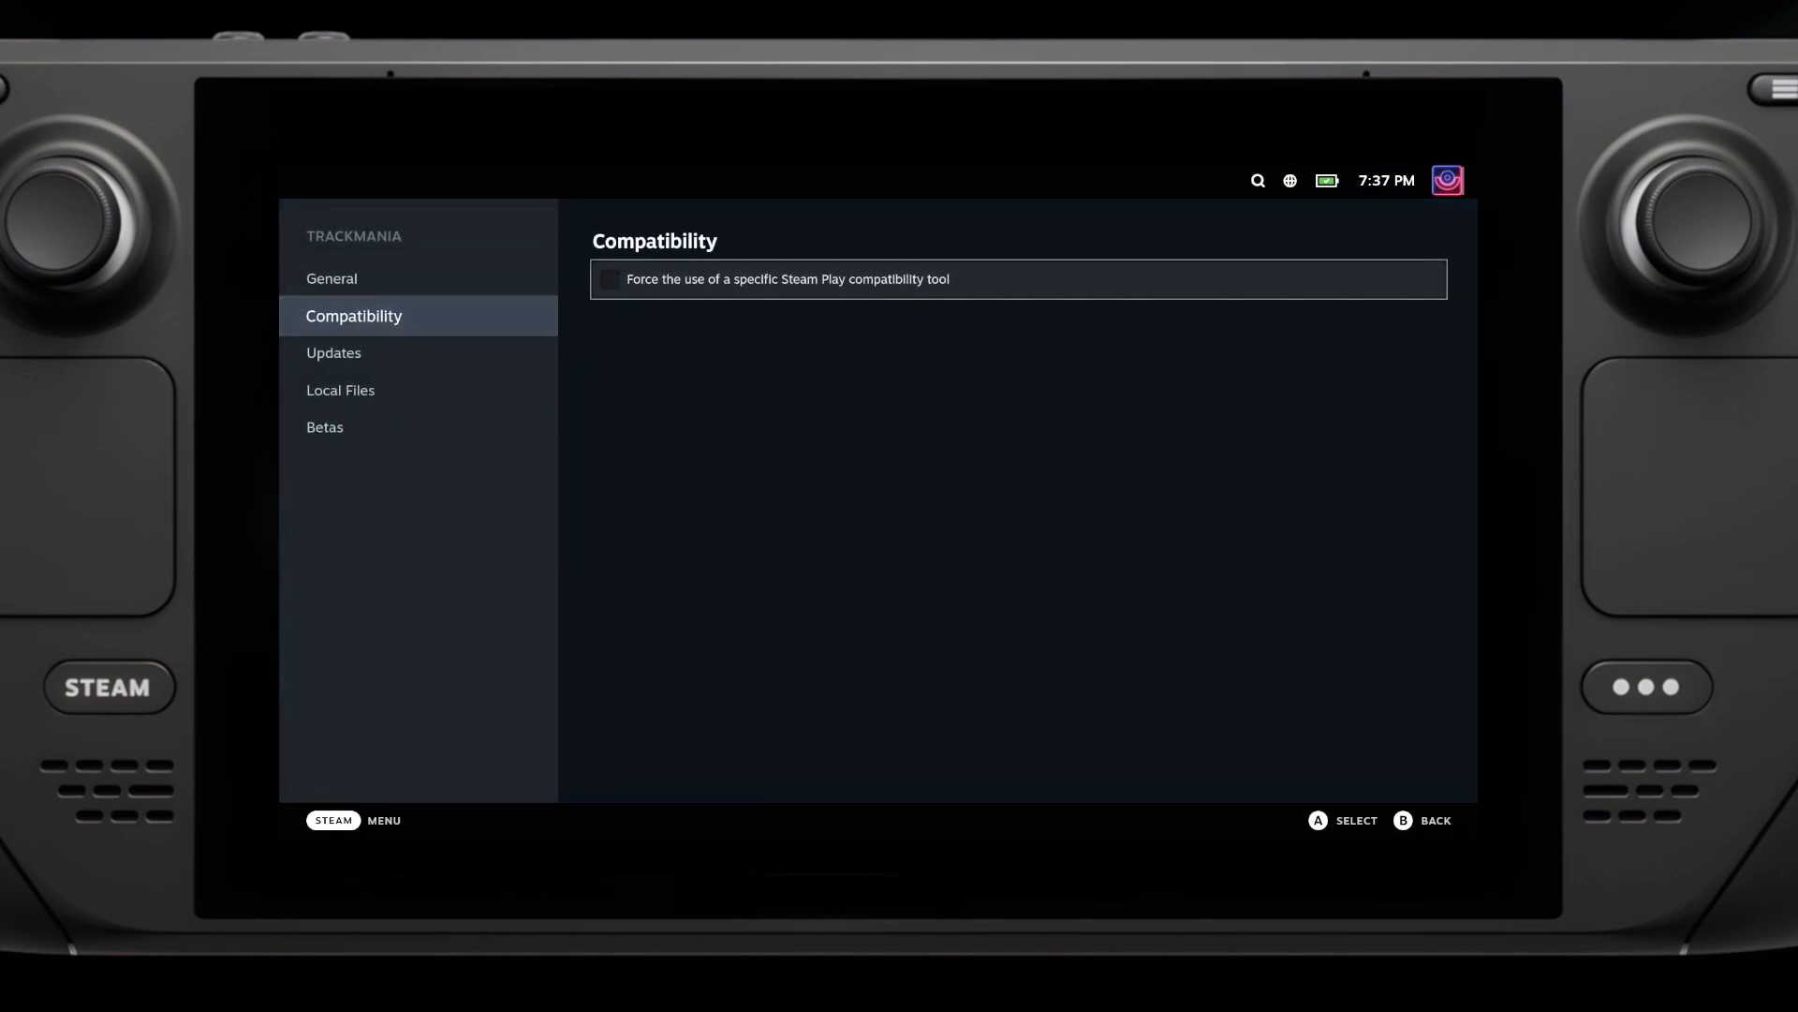
key(b)
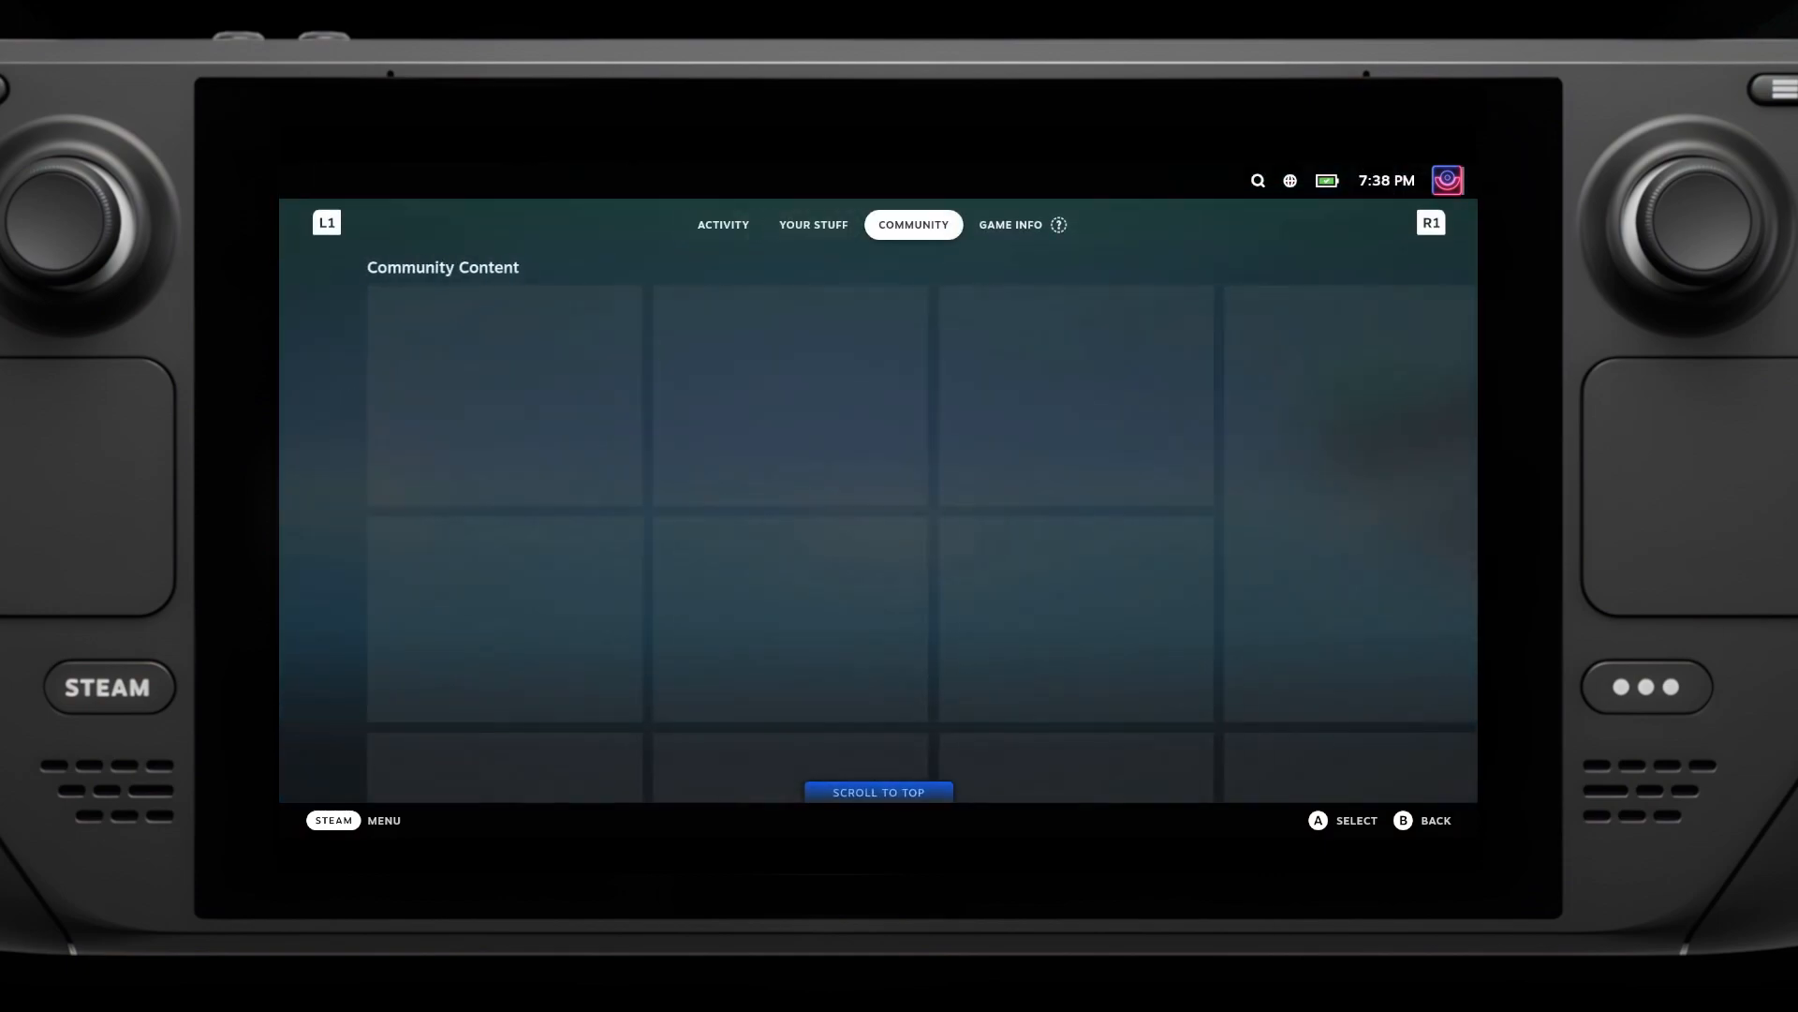
click(1010, 223)
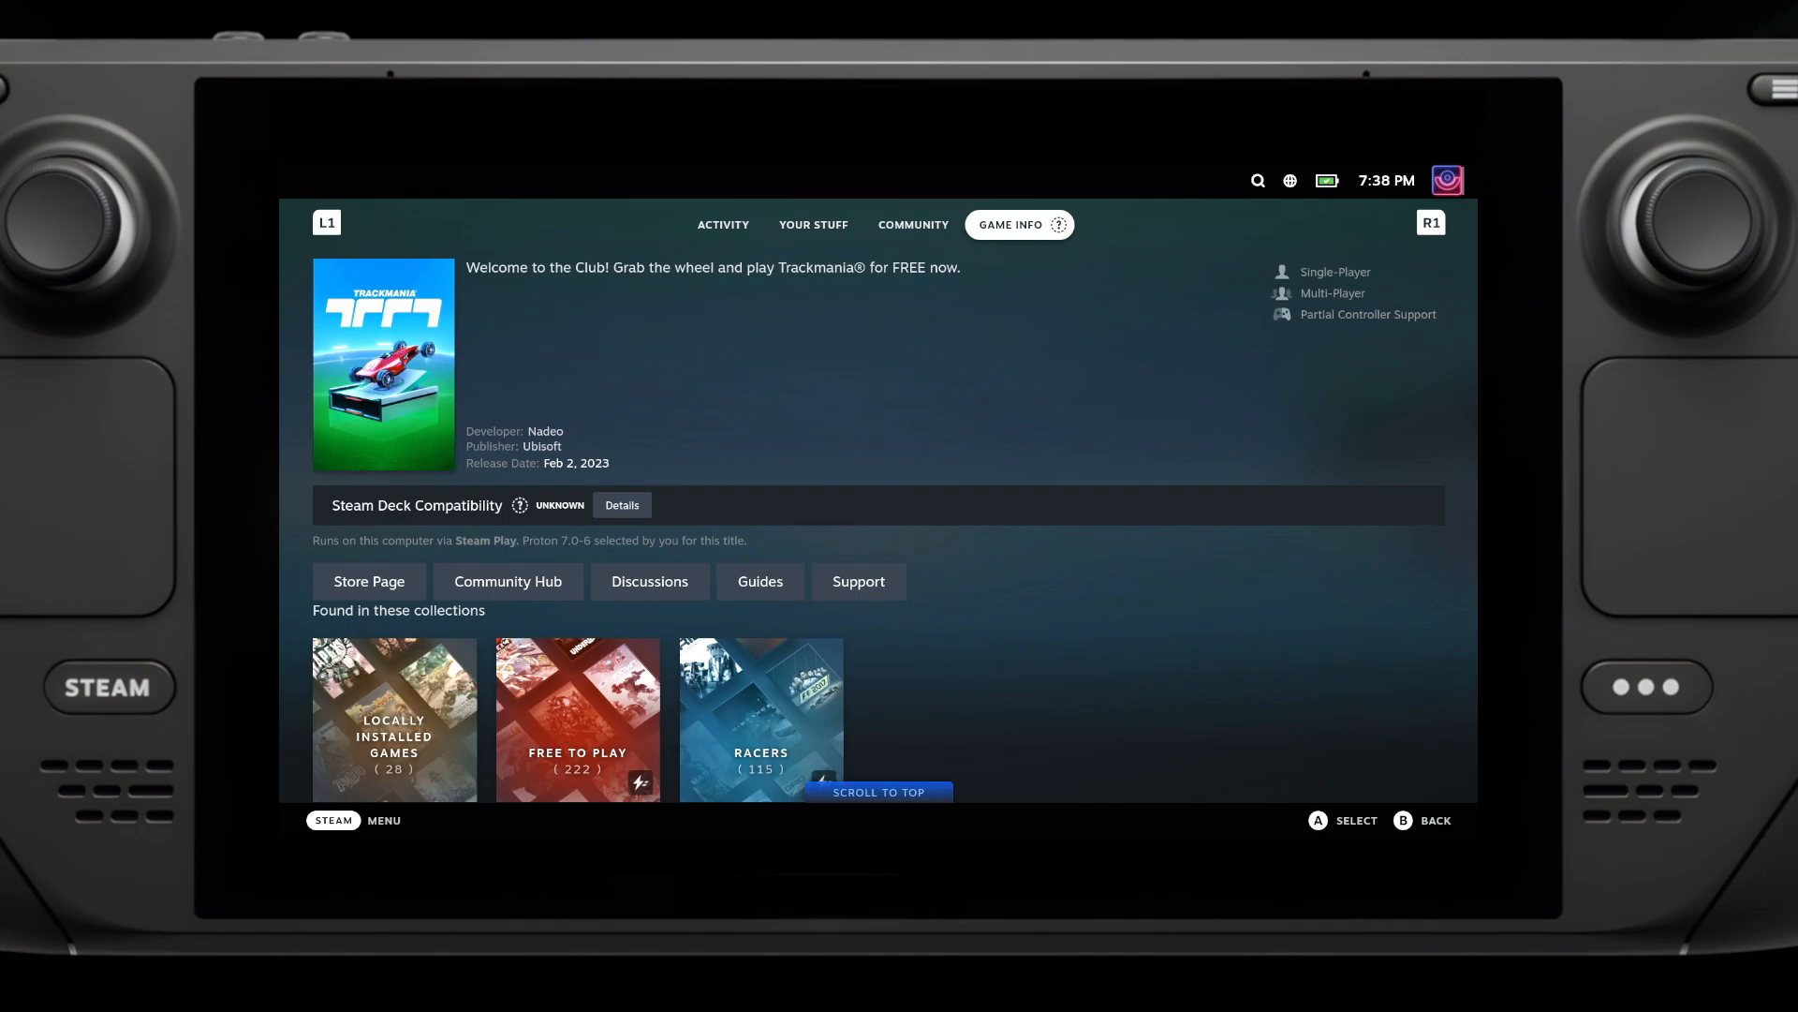
scroll(up, 3)
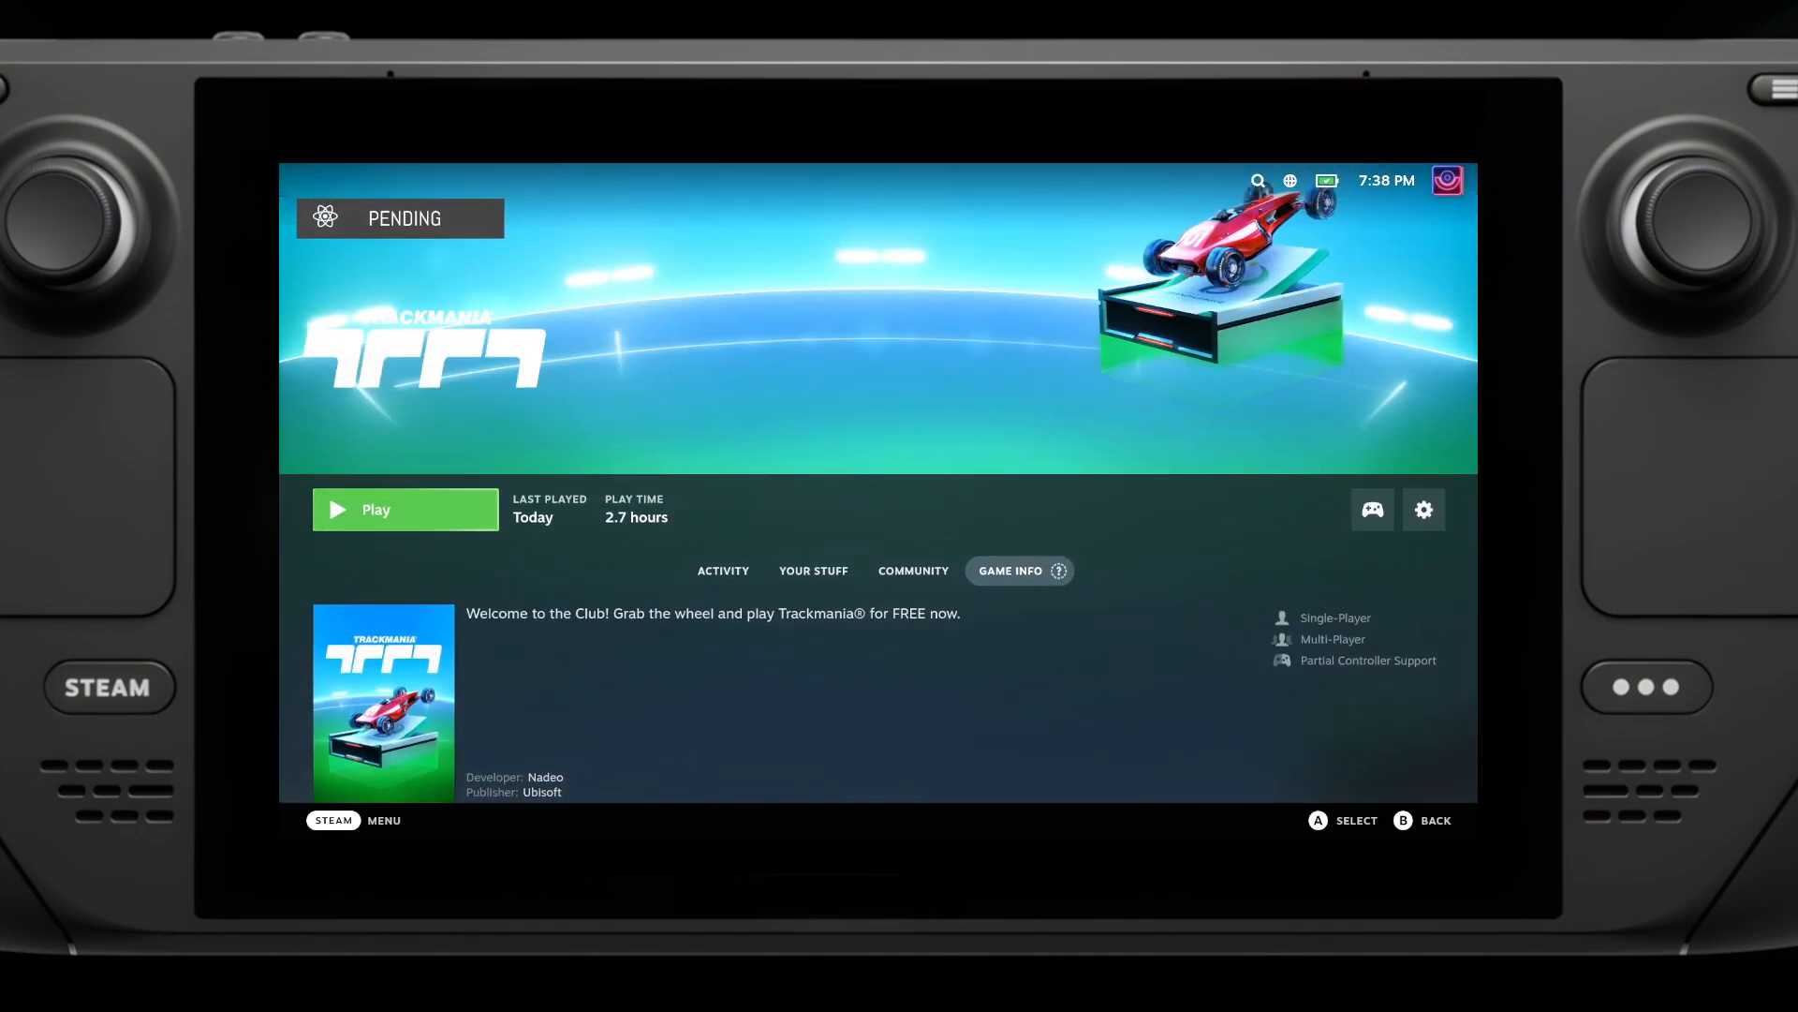
click(405, 509)
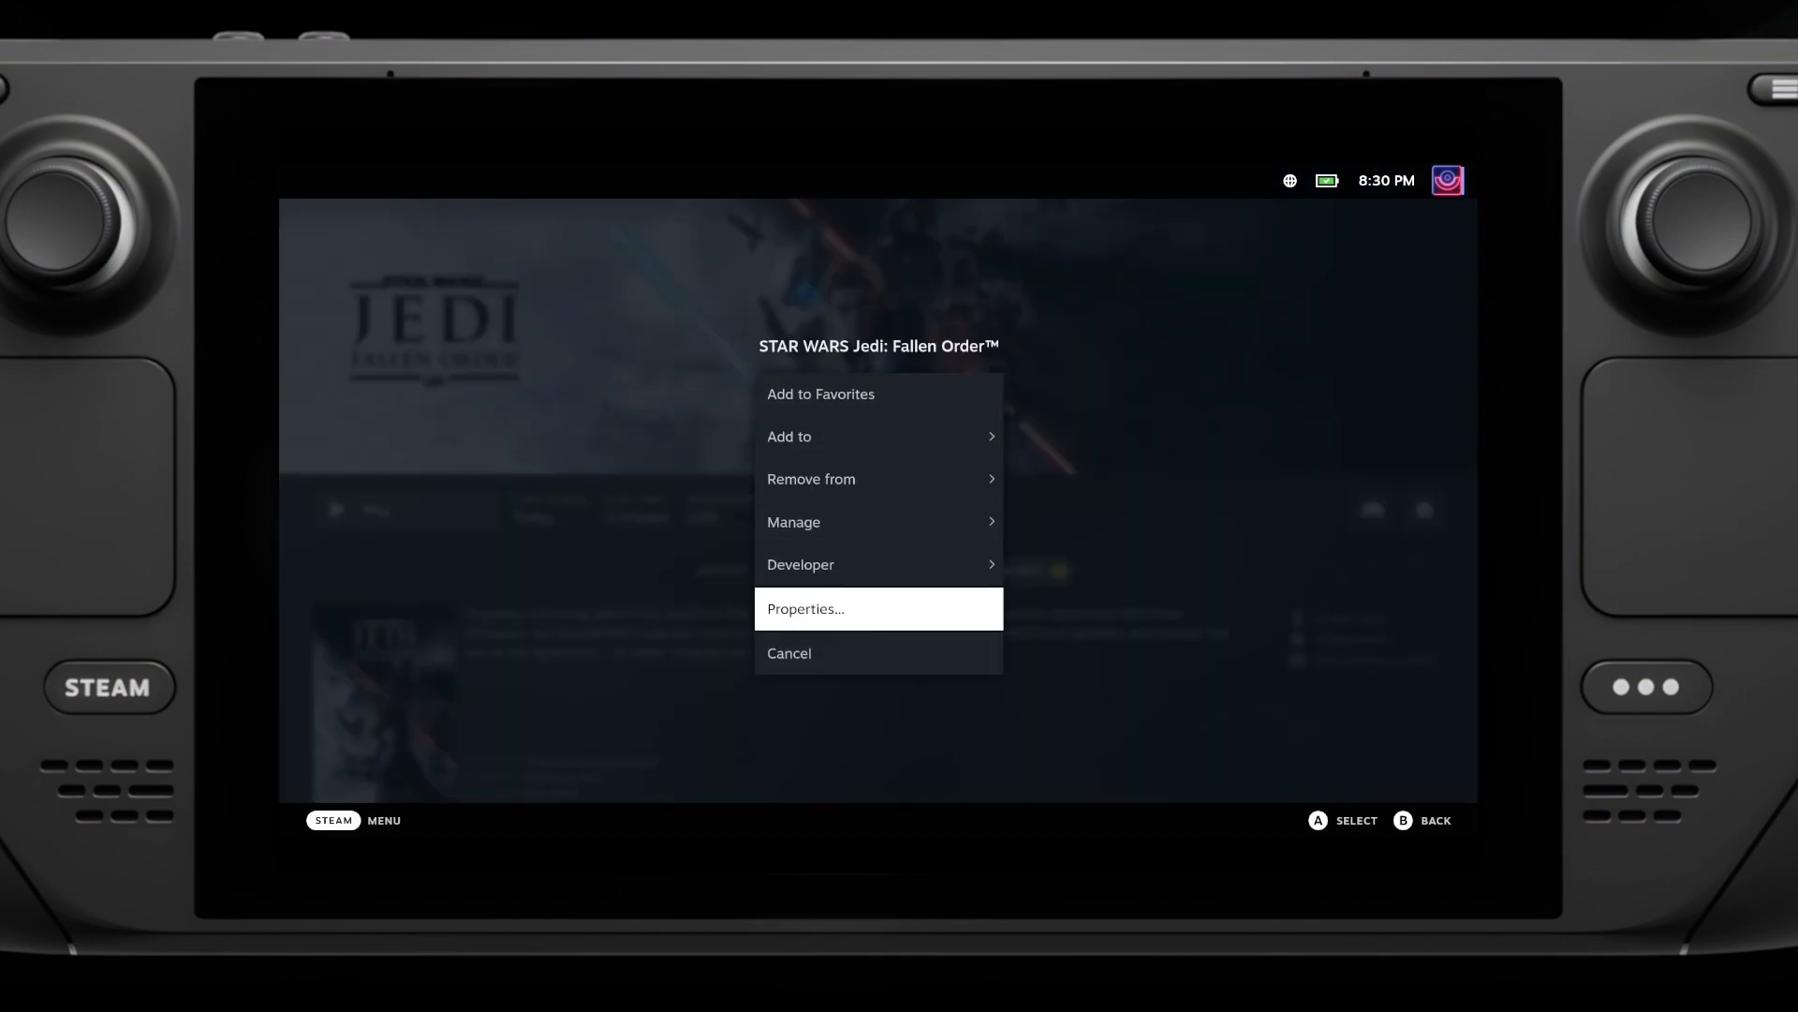
Step: Confirm Proton 7.0-6 is forced for STAR WARS Jedi: Fallen Order and launch it
click(803, 607)
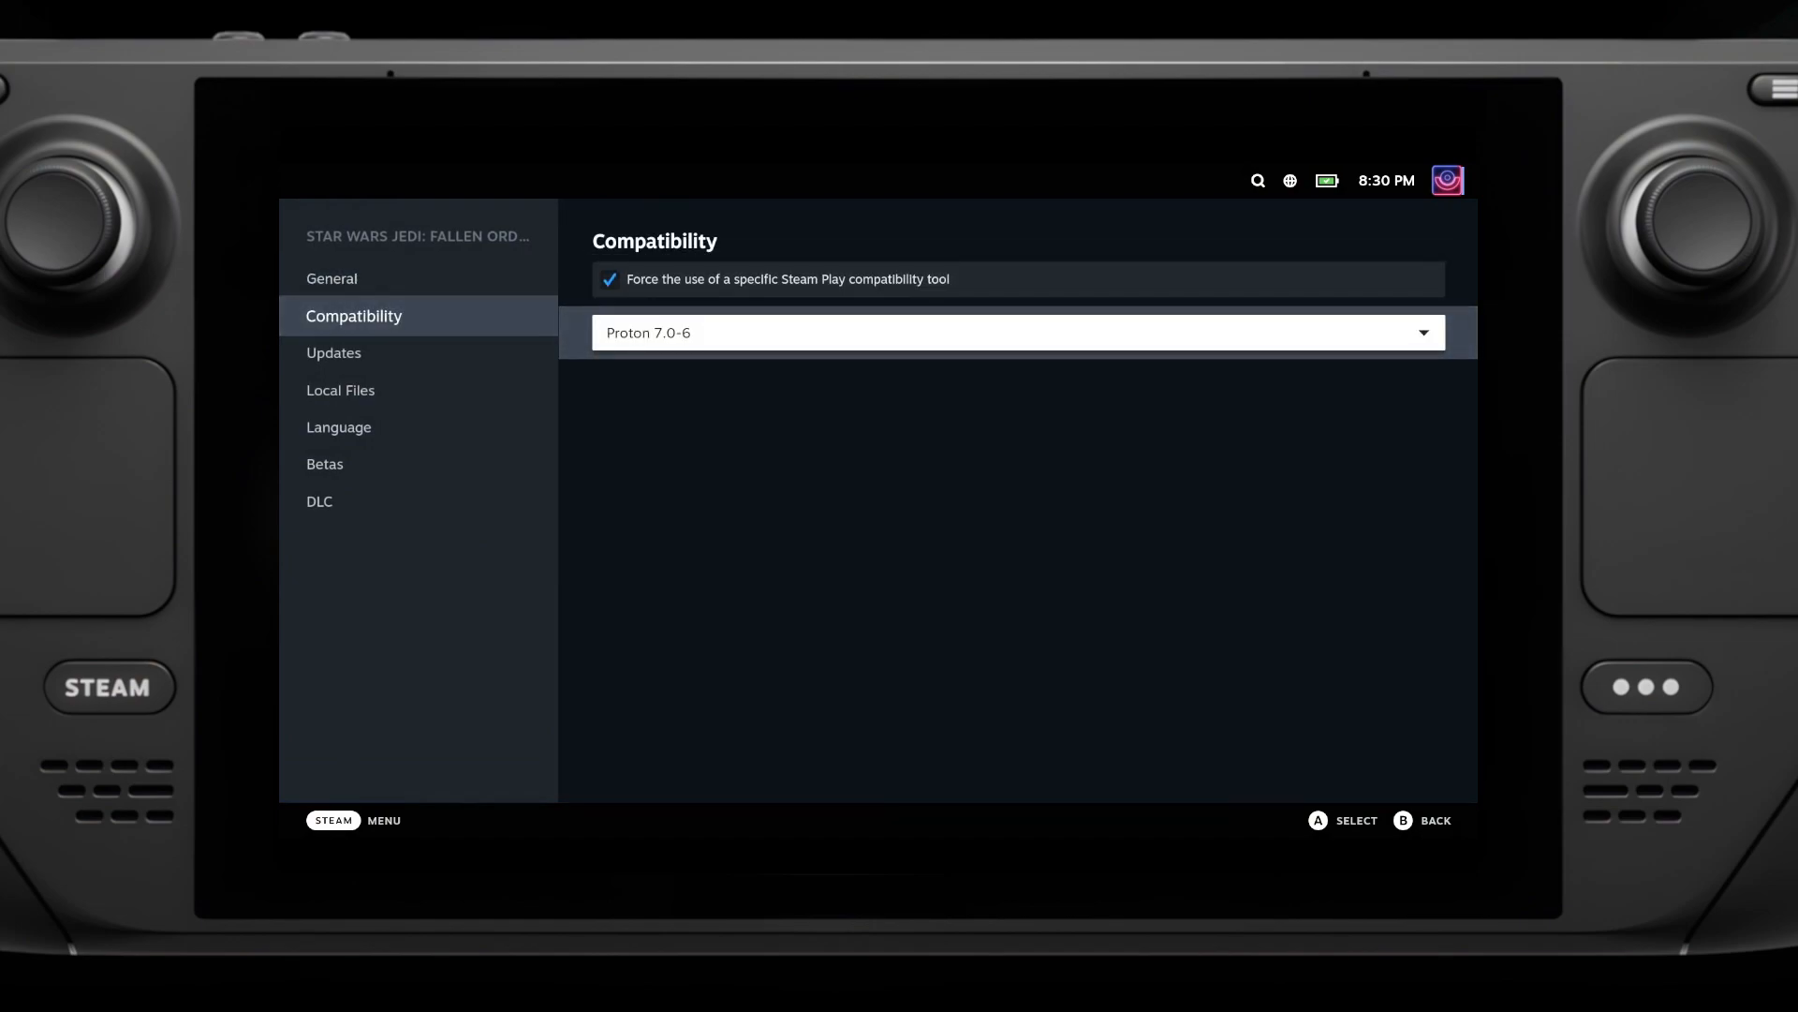
key(b)
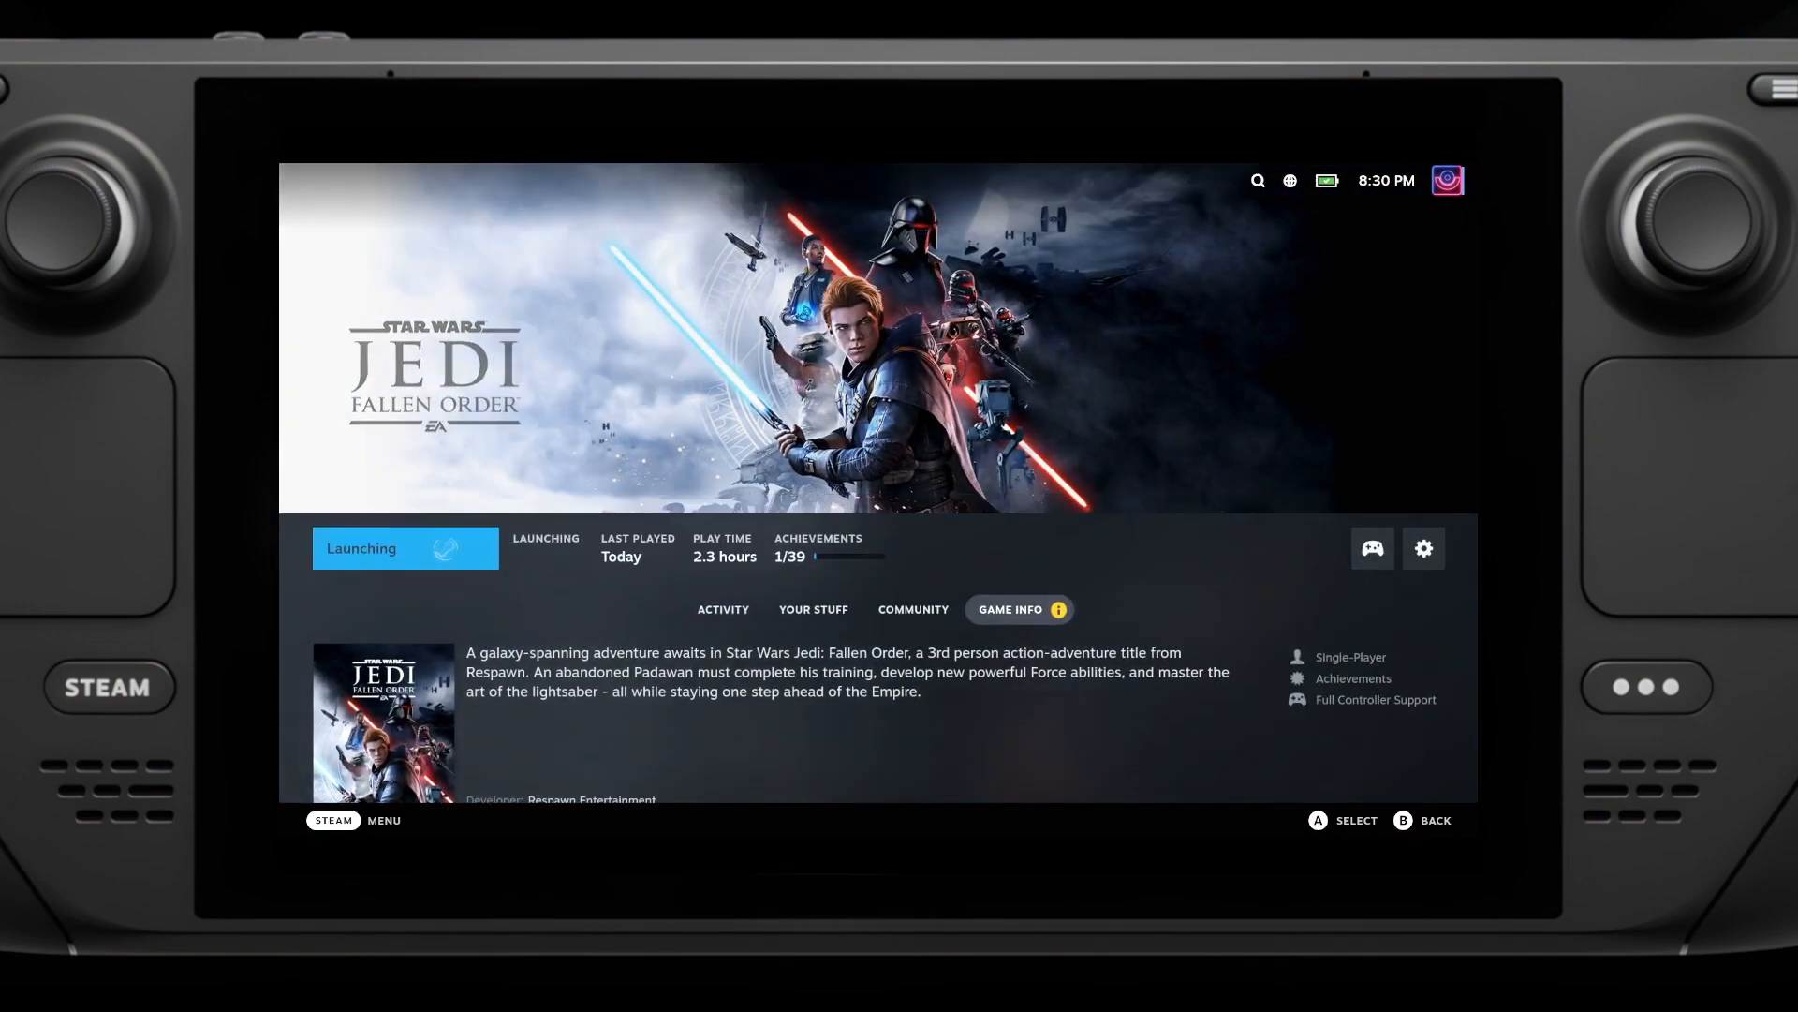
click(405, 547)
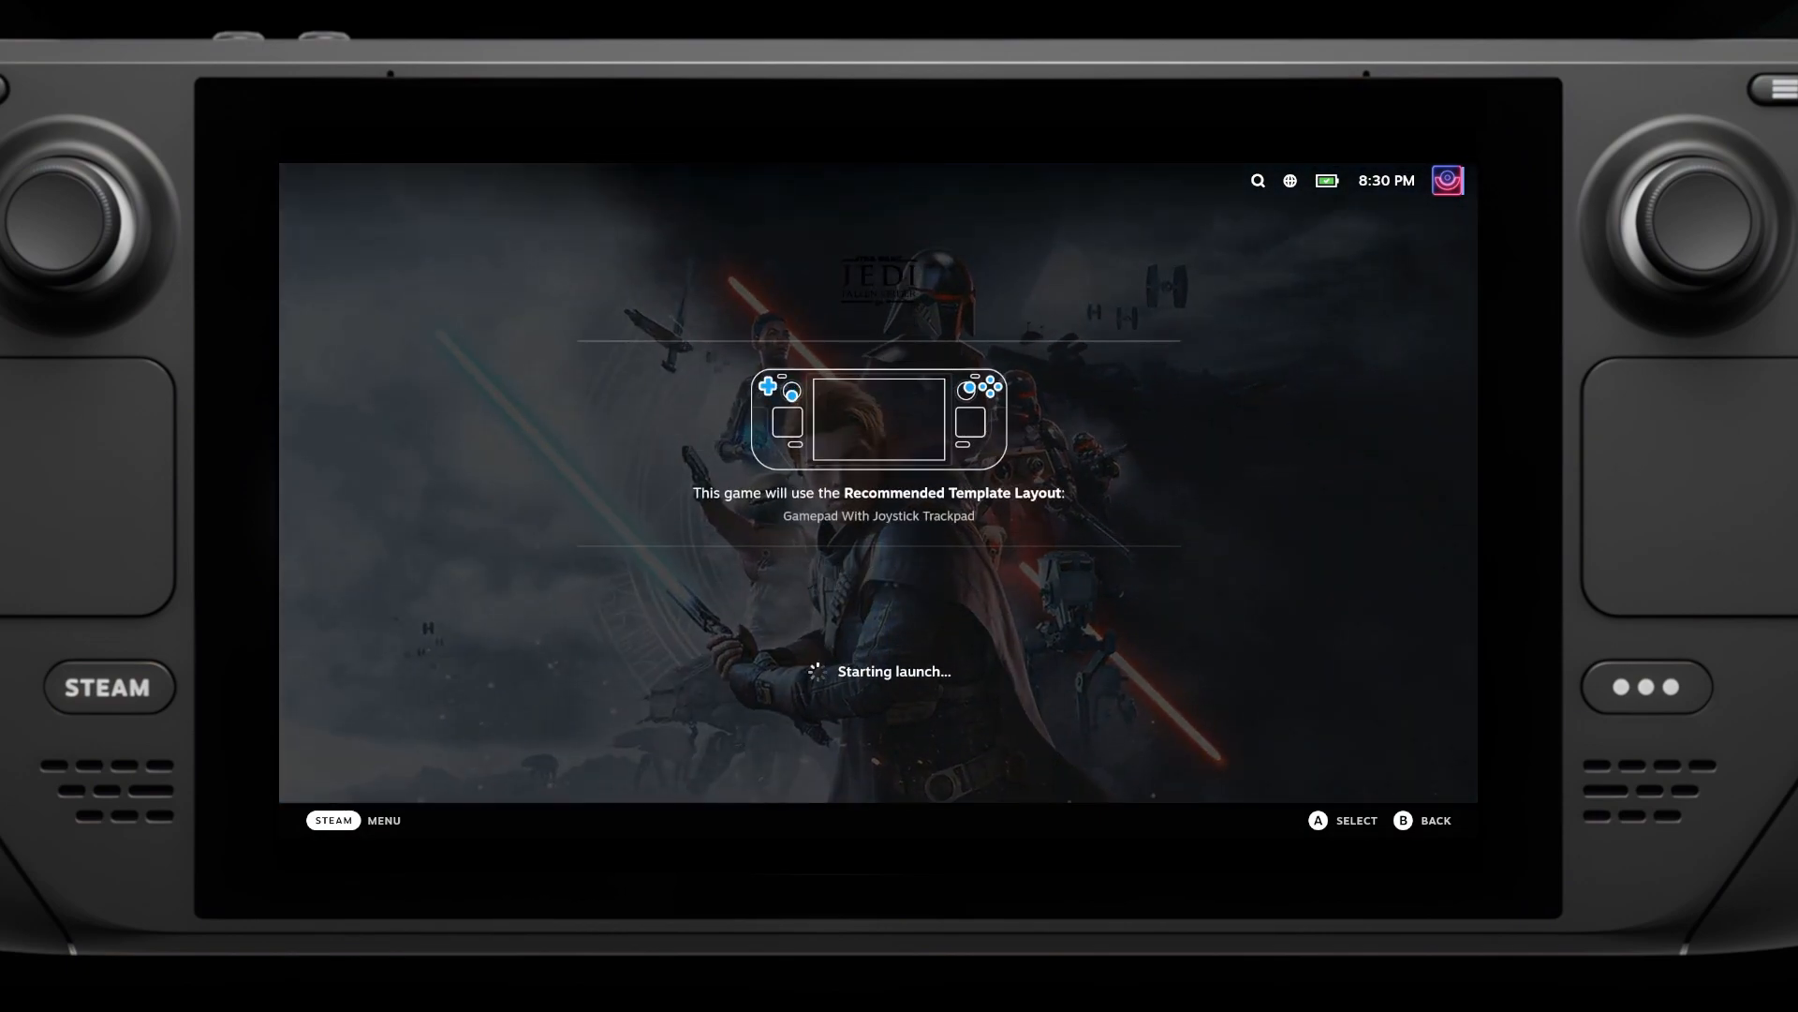